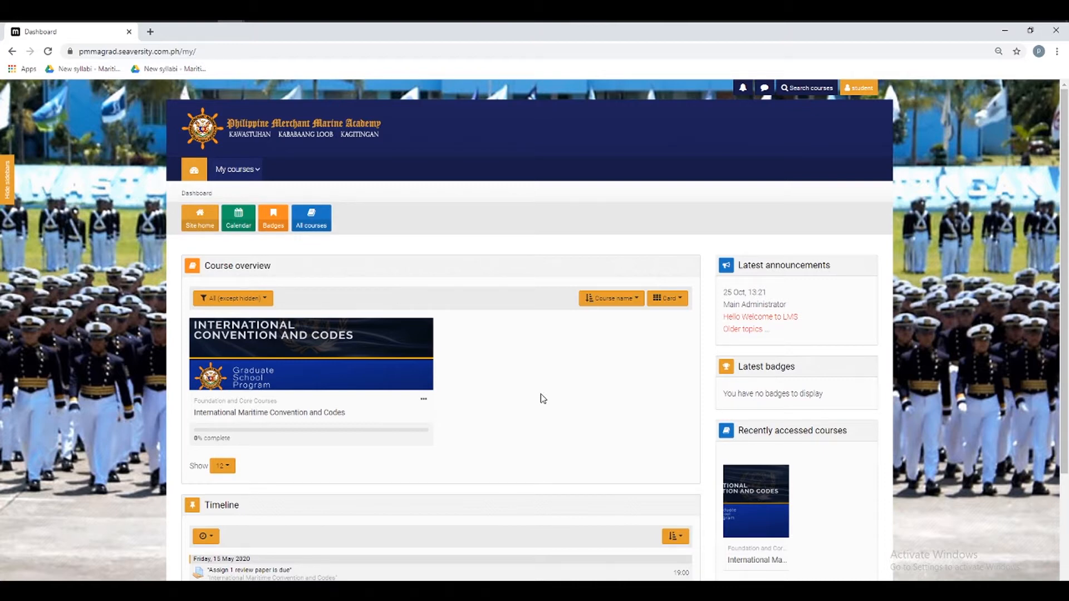
{"action": "mouse_move", "coordinate": [298, 394]}
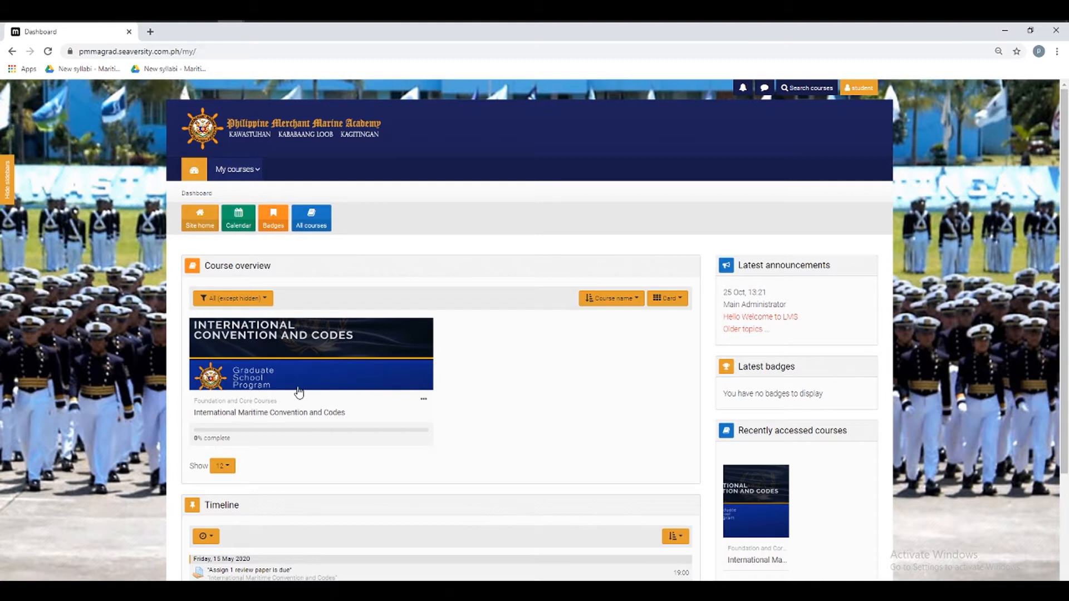
{"action": "mouse_move", "coordinate": [297, 388]}
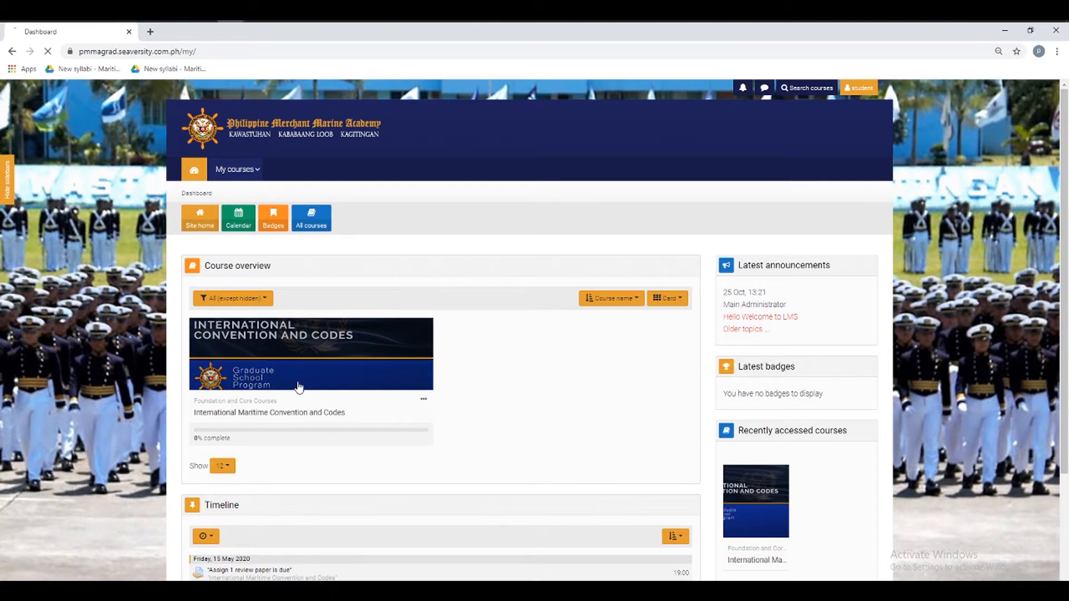
Enter the International Maritime Convention and Codes course from the dashboard course overview
{"action": "left_click", "coordinate": [310, 354]}
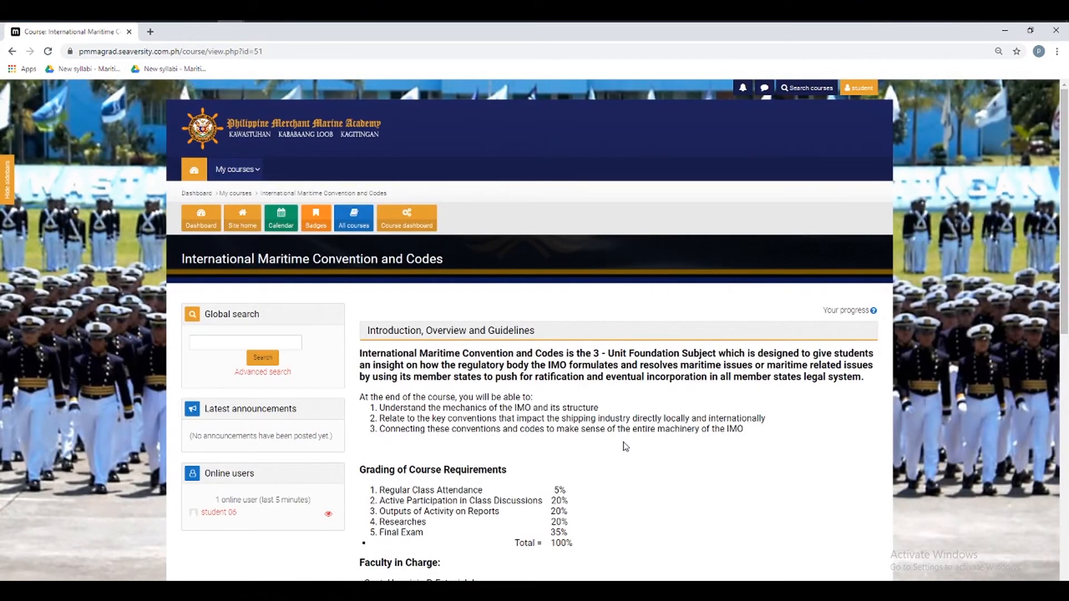
{"action": "mouse_move", "coordinate": [637, 403]}
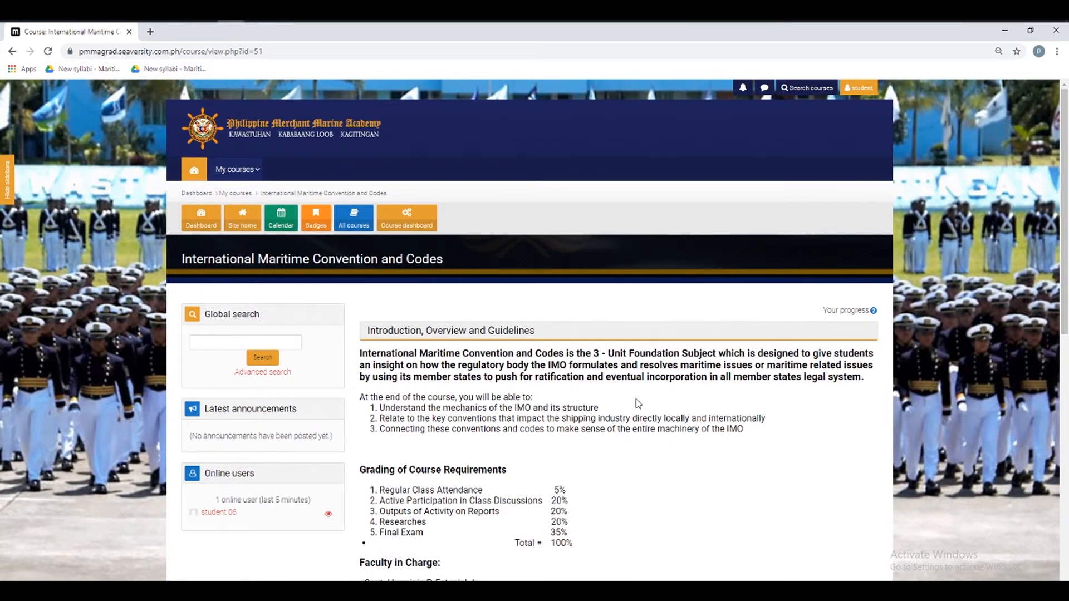
{"action": "mouse_move", "coordinate": [407, 230]}
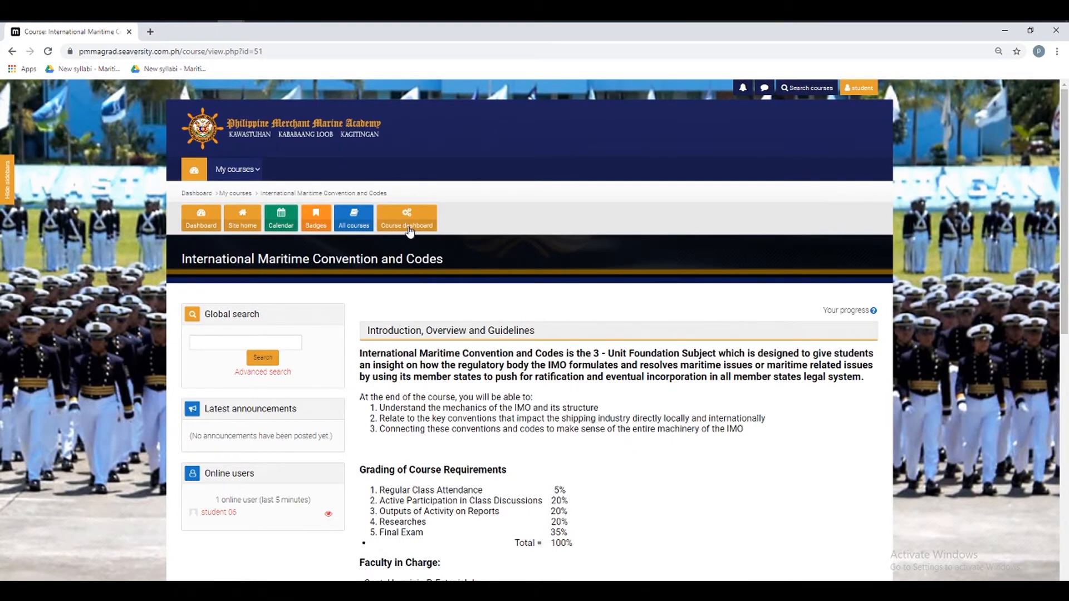
{"action": "mouse_move", "coordinate": [427, 223]}
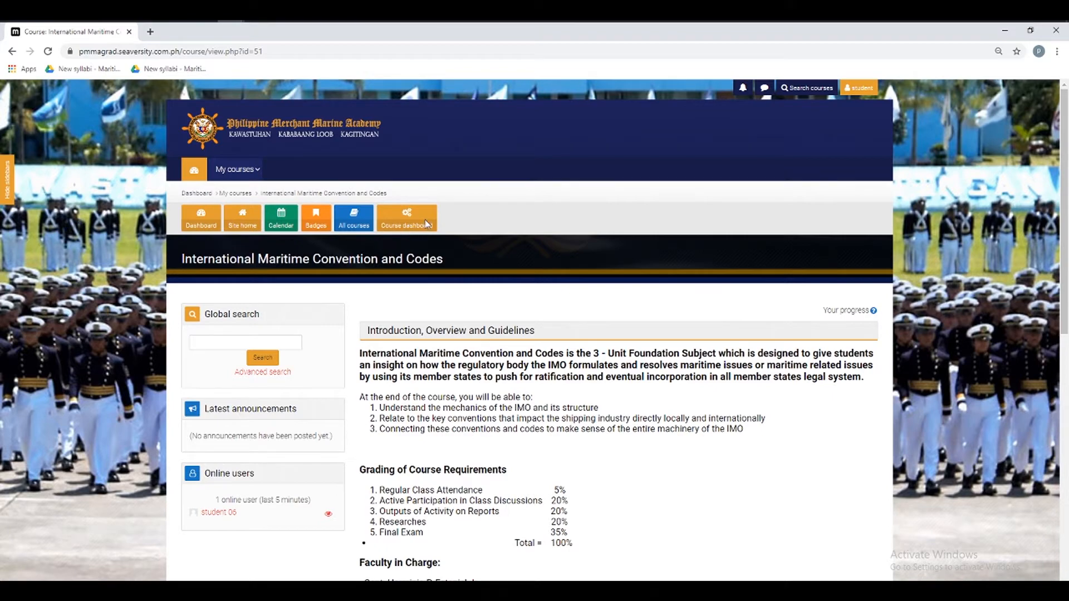
Reach the course's Forums index via the Course dashboard, listing the Announcements general forum
{"action": "left_click", "coordinate": [407, 219]}
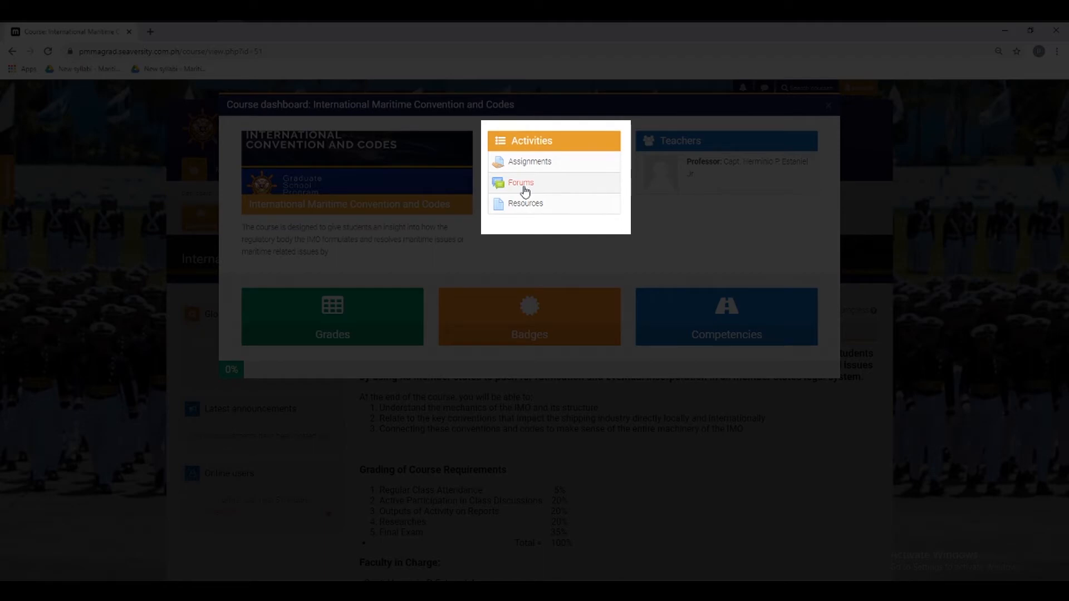
{"action": "left_click", "coordinate": [520, 183]}
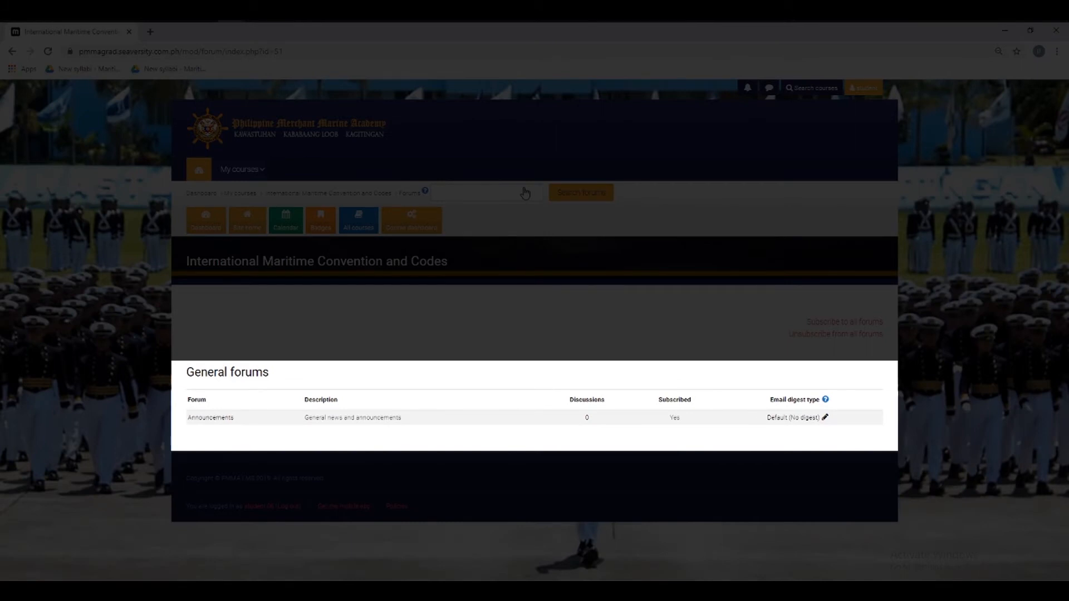
{"action": "mouse_move", "coordinate": [182, 457]}
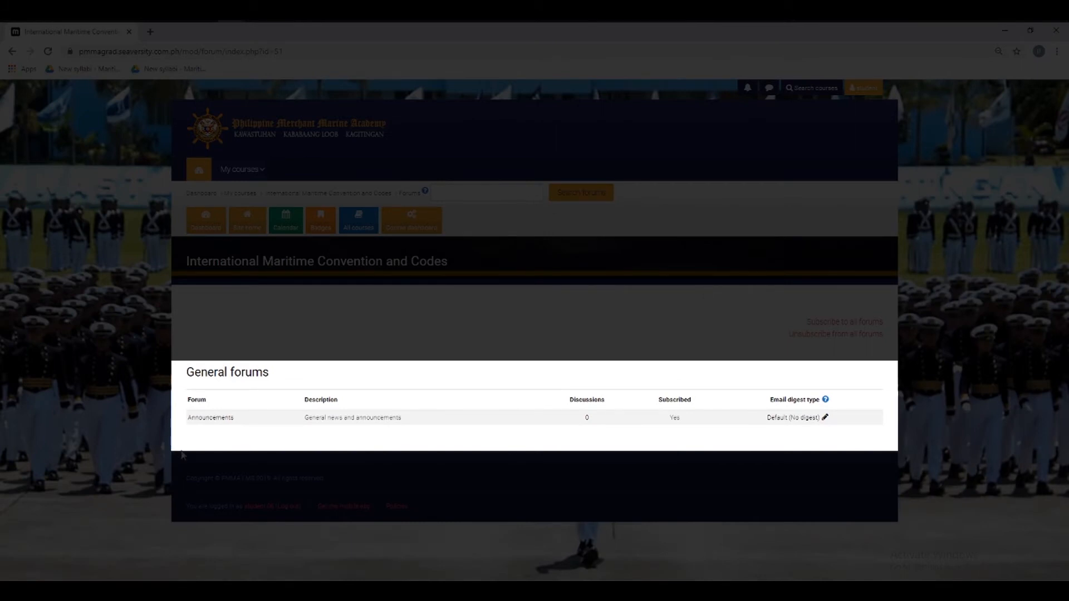
{"action": "mouse_move", "coordinate": [217, 432]}
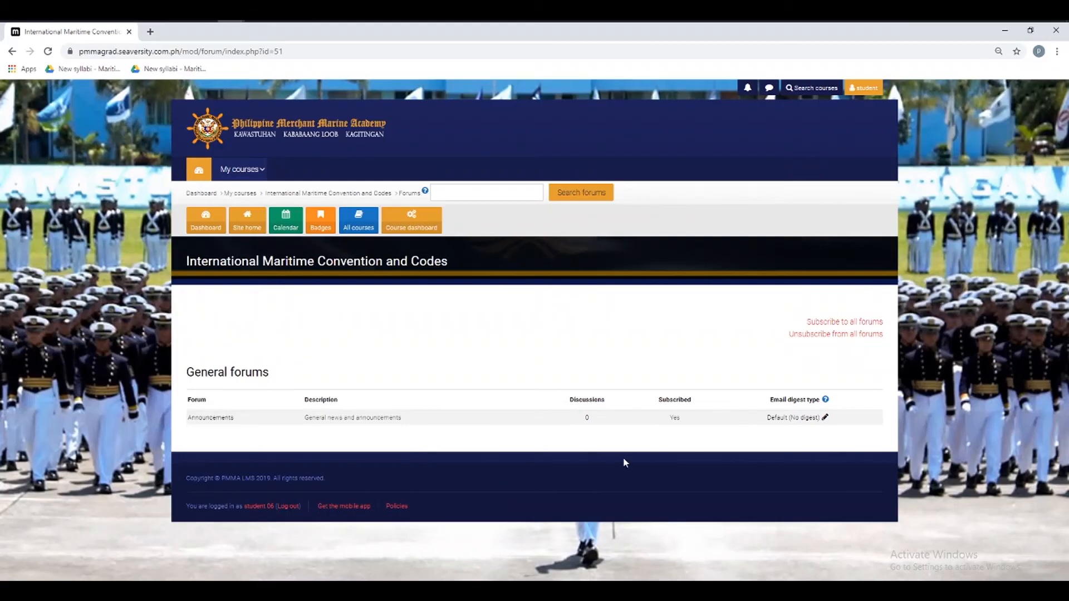
{"action": "mouse_move", "coordinate": [784, 446]}
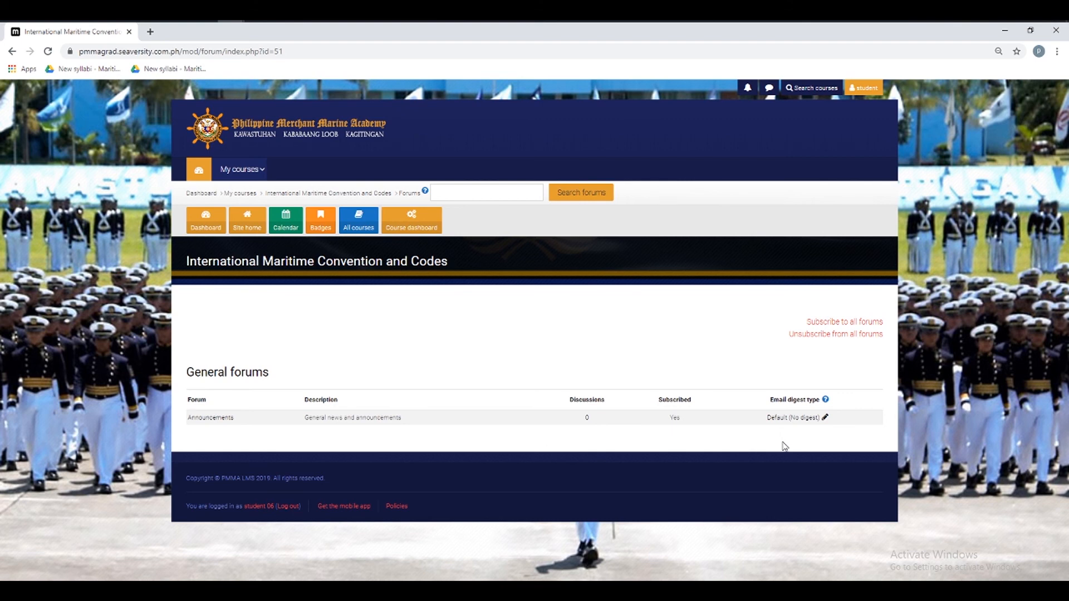
{"action": "mouse_move", "coordinate": [754, 487]}
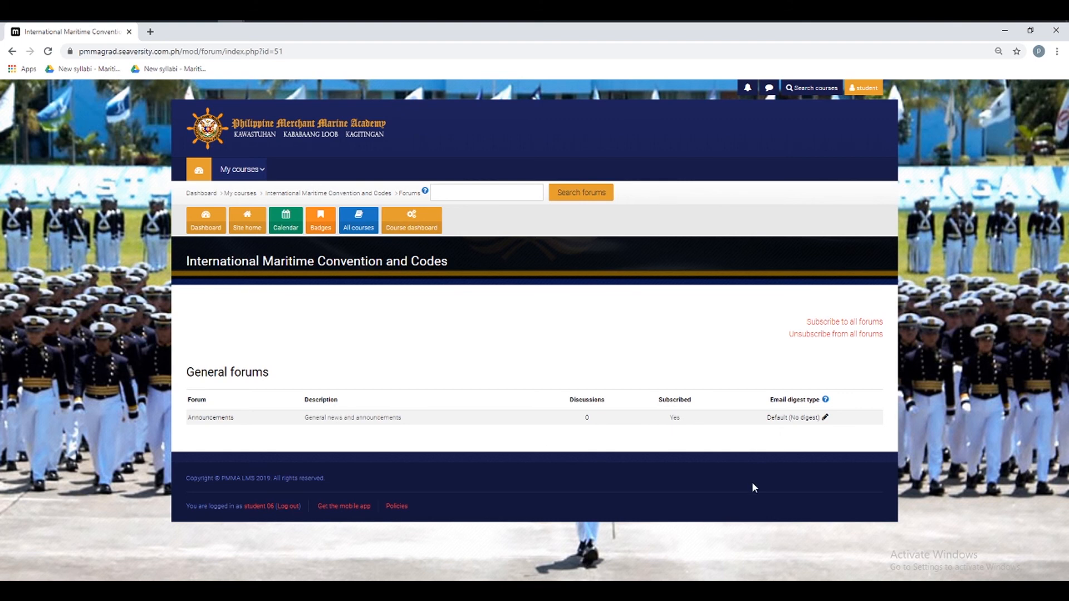